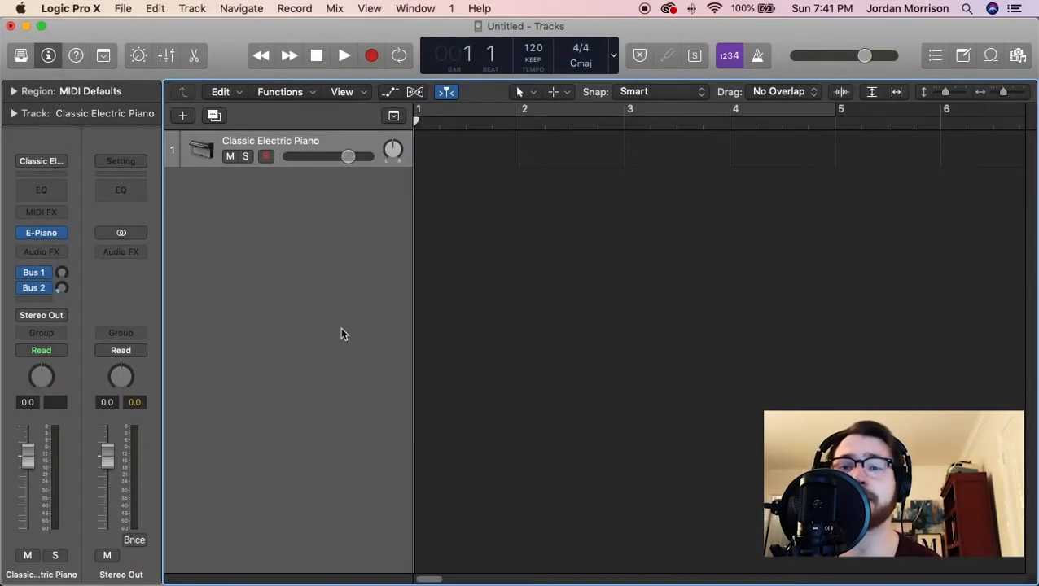
mouse_move(326, 341)
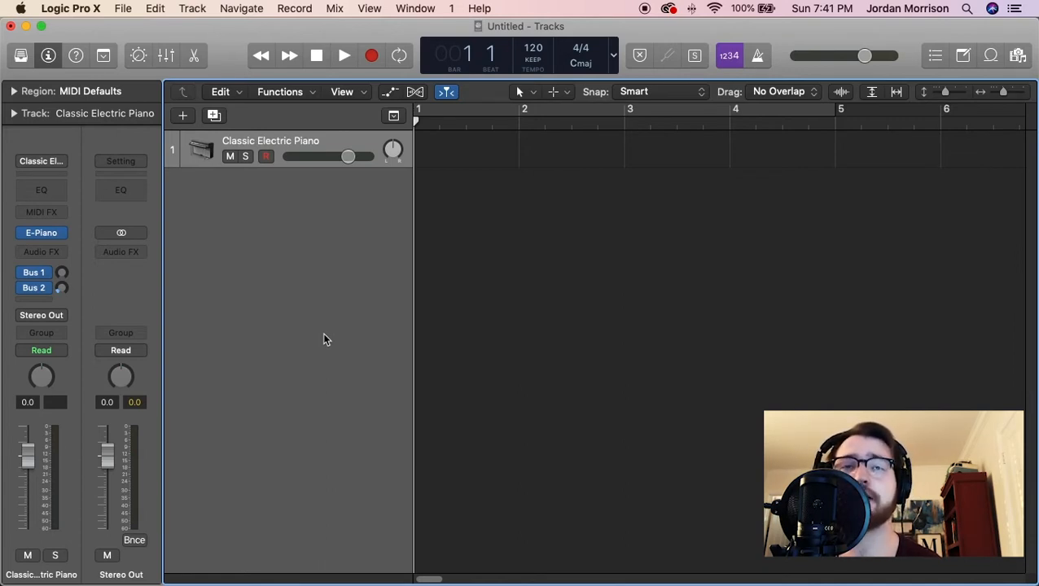
mouse_move(296, 345)
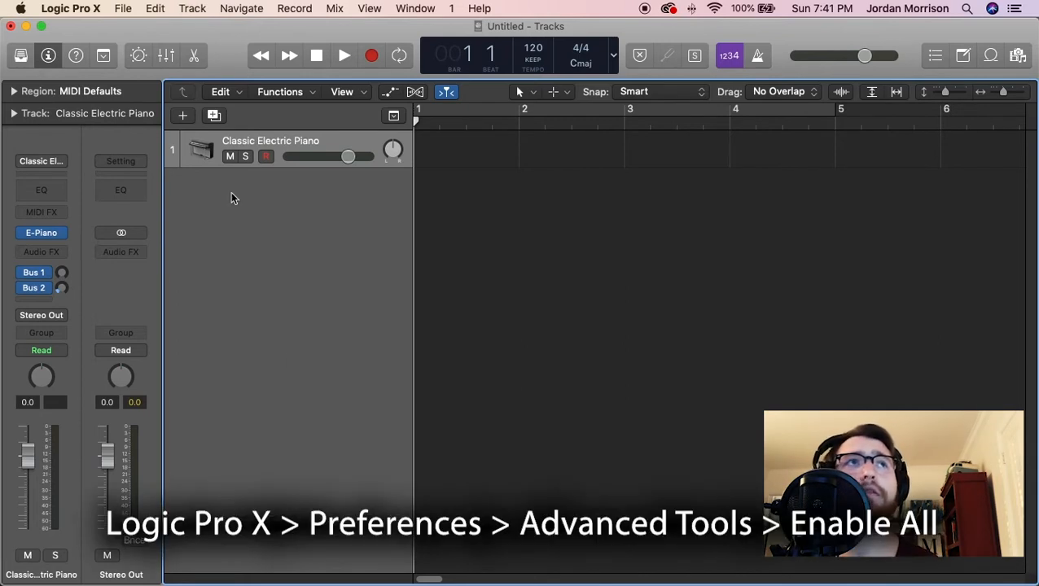
Step: Enable Show Advanced Tools with all additional options in the Advanced preferences
click(70, 8)
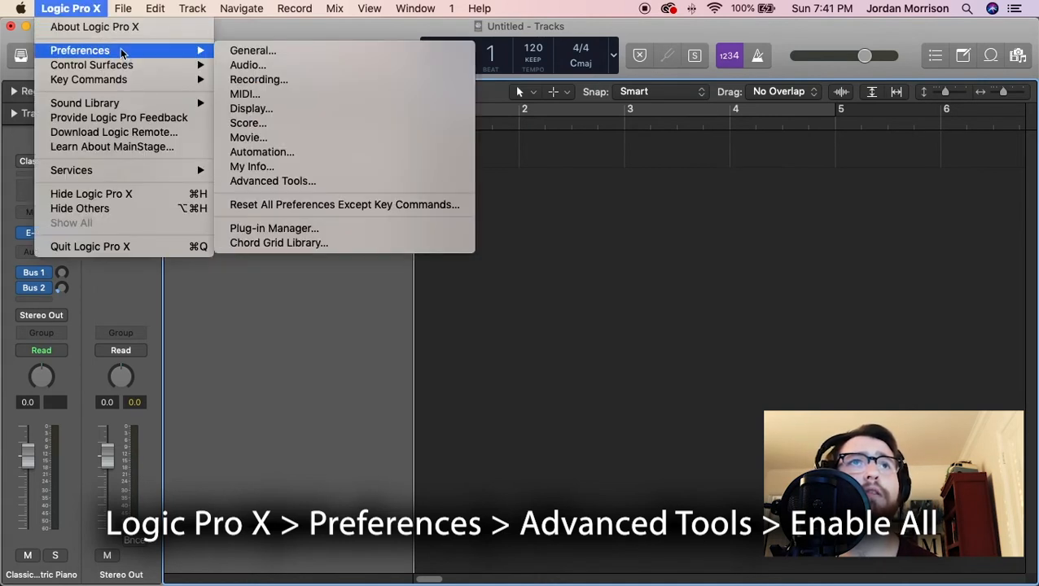
mouse_move(274, 181)
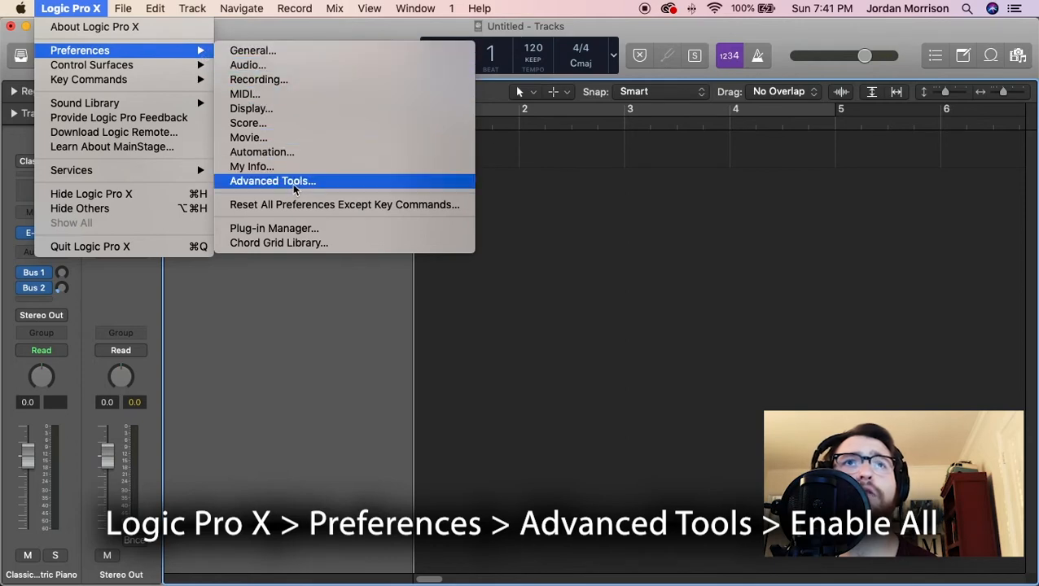
click(273, 181)
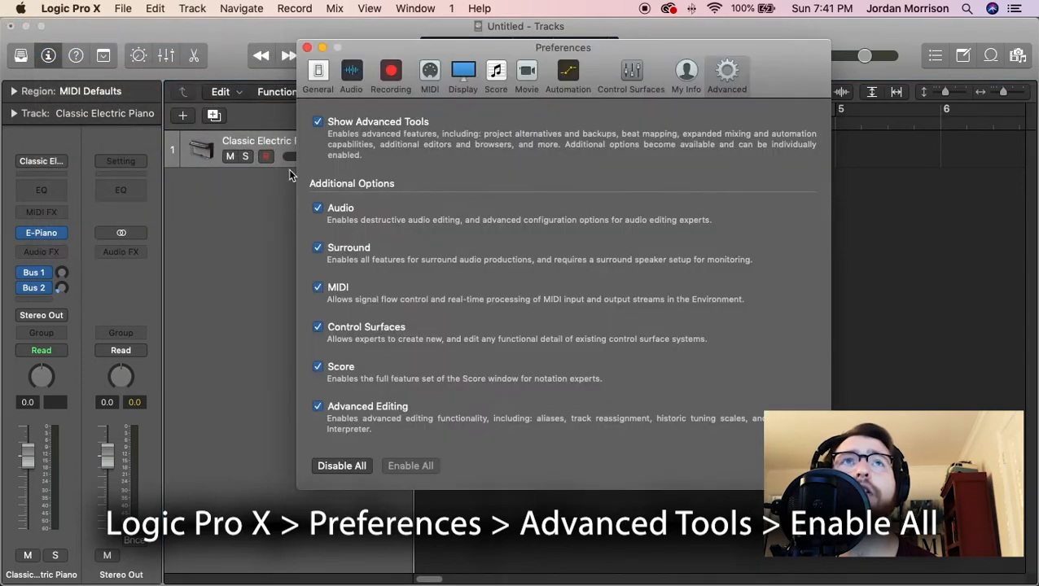
mouse_move(440, 337)
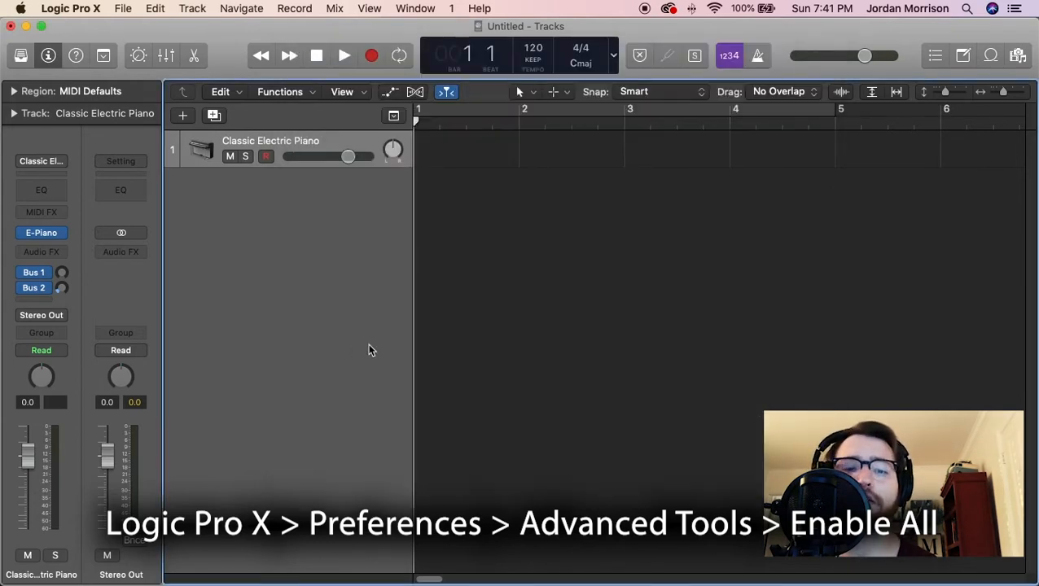
mouse_move(384, 342)
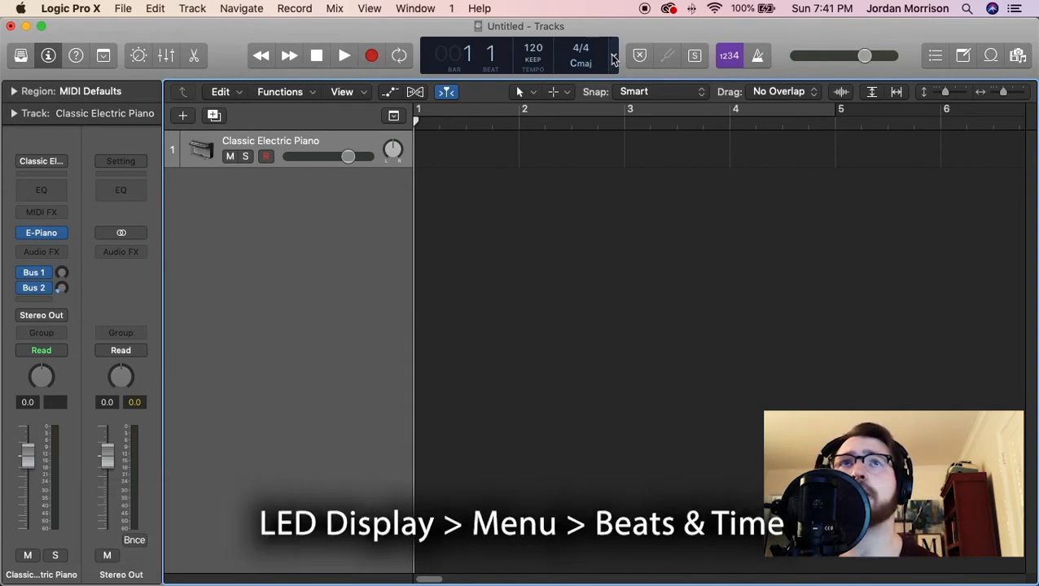
Step: Set the LED display mode to Beats & Time
click(612, 62)
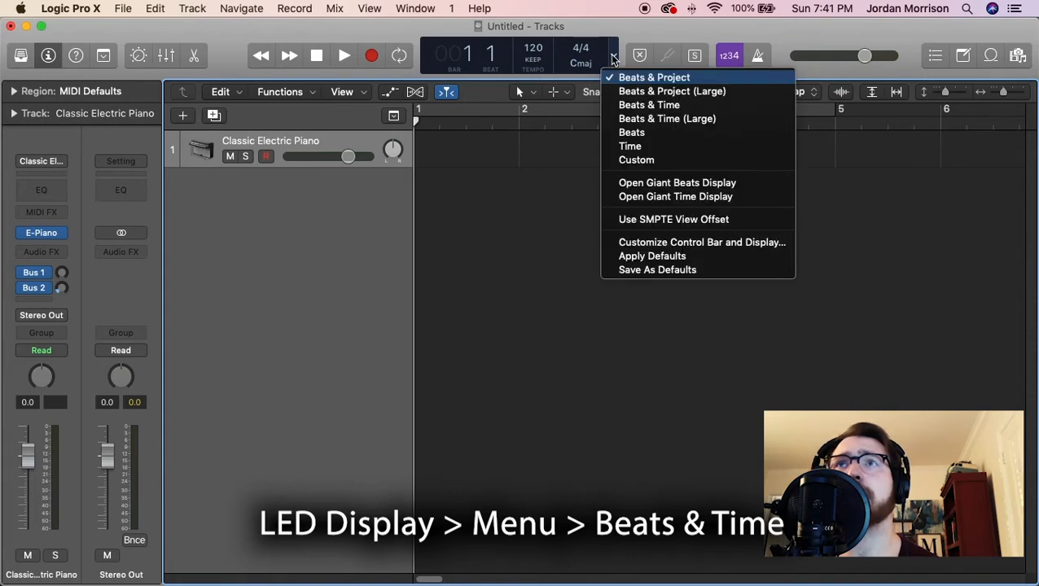
mouse_move(648, 104)
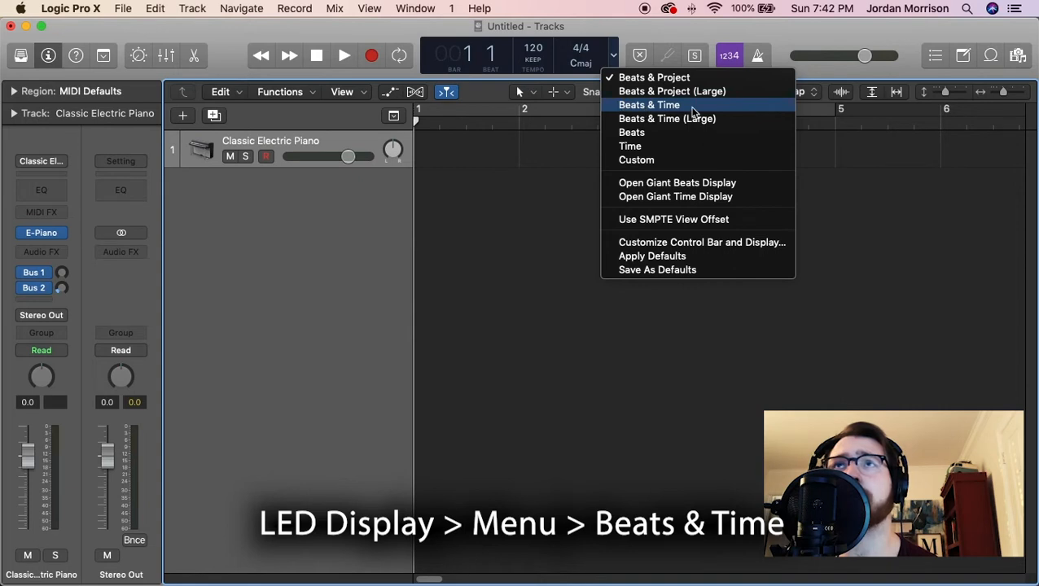
click(648, 104)
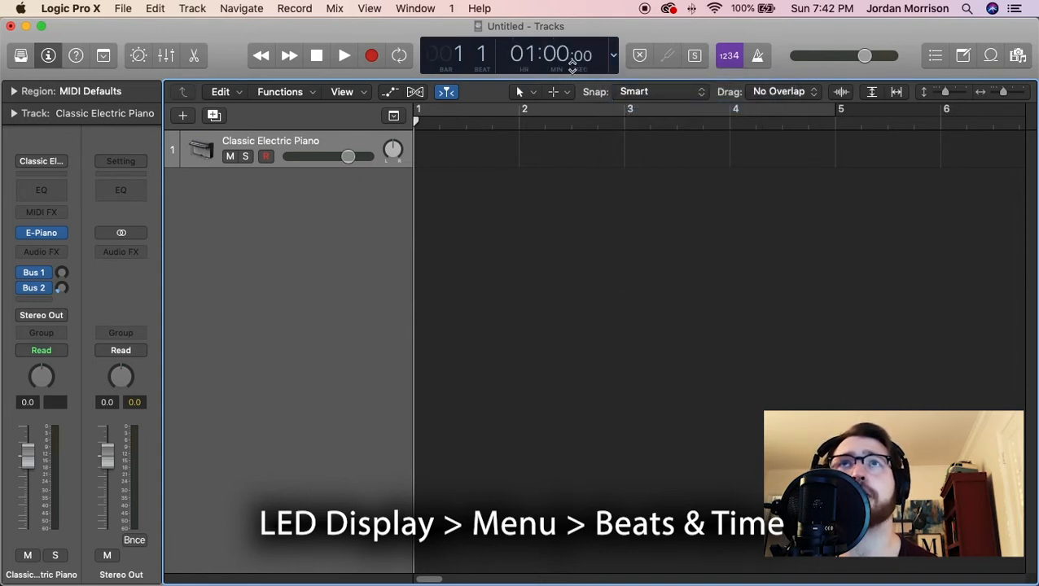
mouse_move(569, 55)
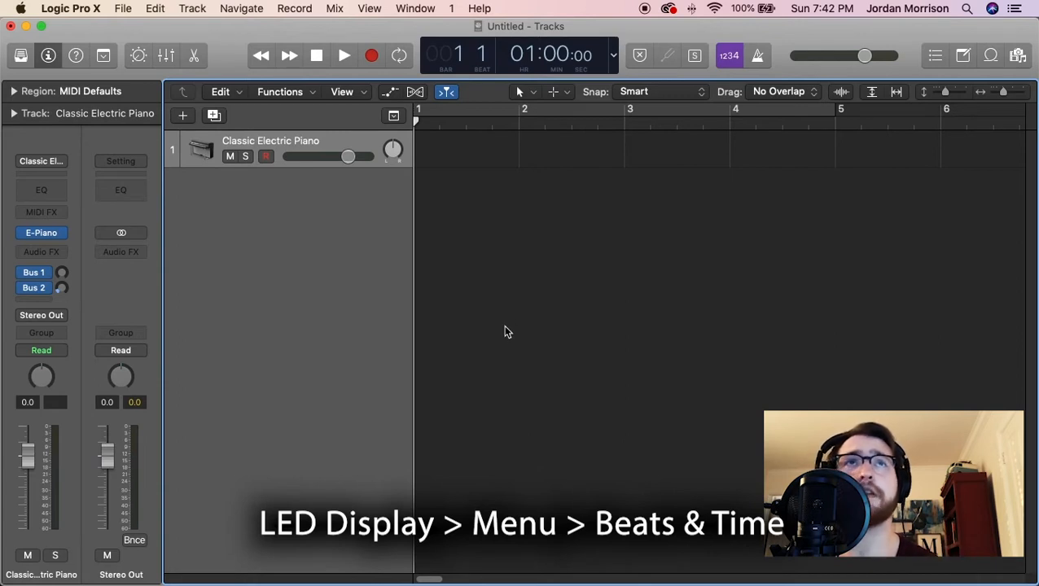
mouse_move(447, 276)
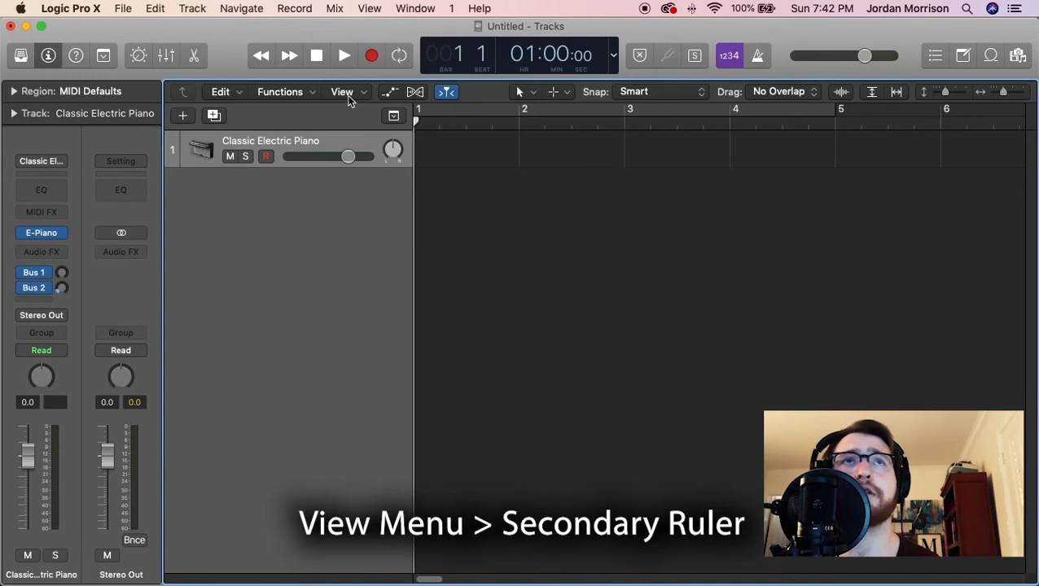
Step: Add the Secondary Ruler showing clock time beneath the bar ruler
click(342, 91)
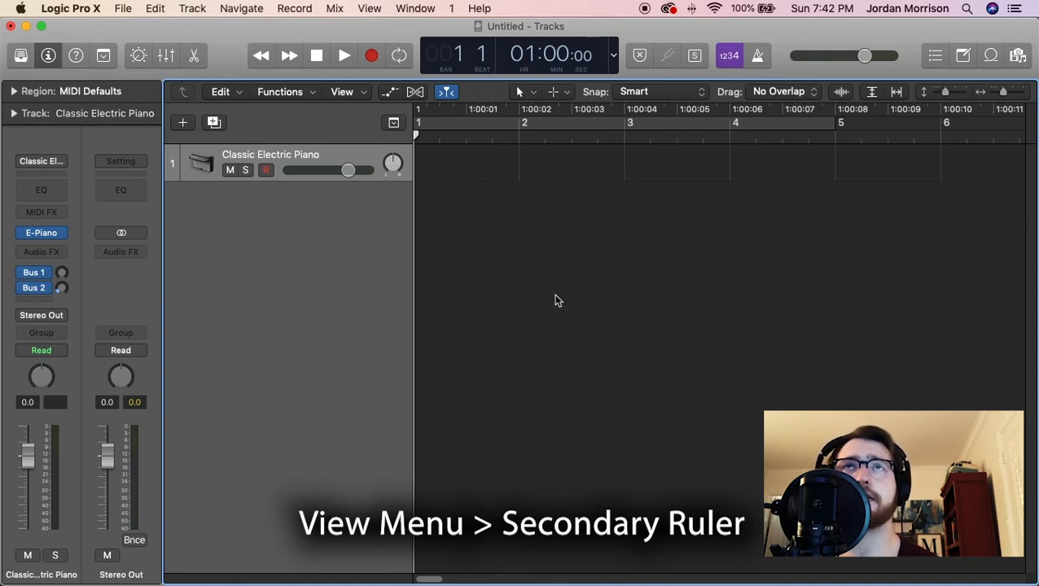
mouse_move(525, 296)
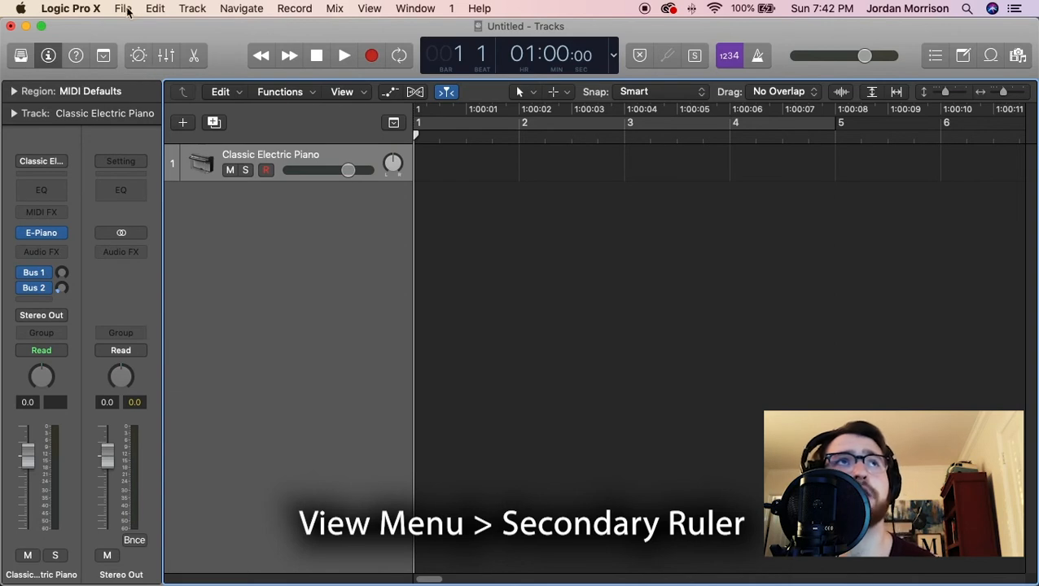
Step: Uncheck Use musical grid in the General project settings so the ruler counts time
click(124, 8)
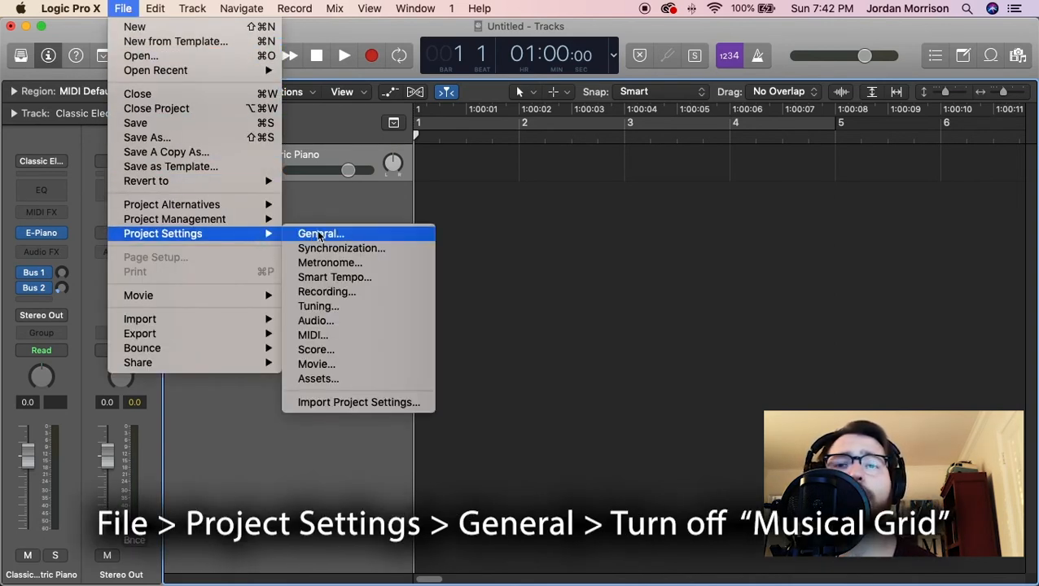
click(320, 234)
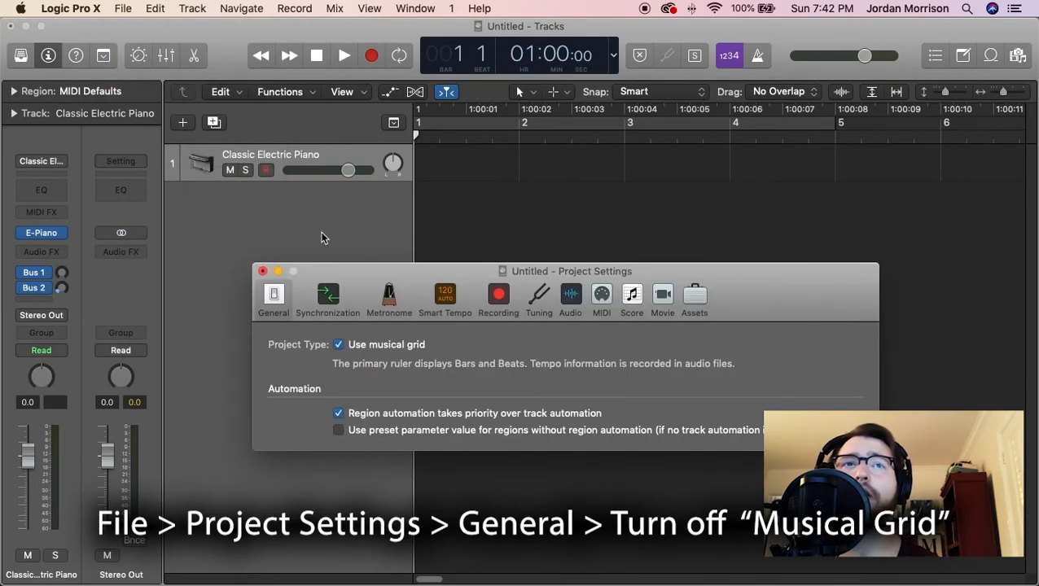
mouse_move(394, 355)
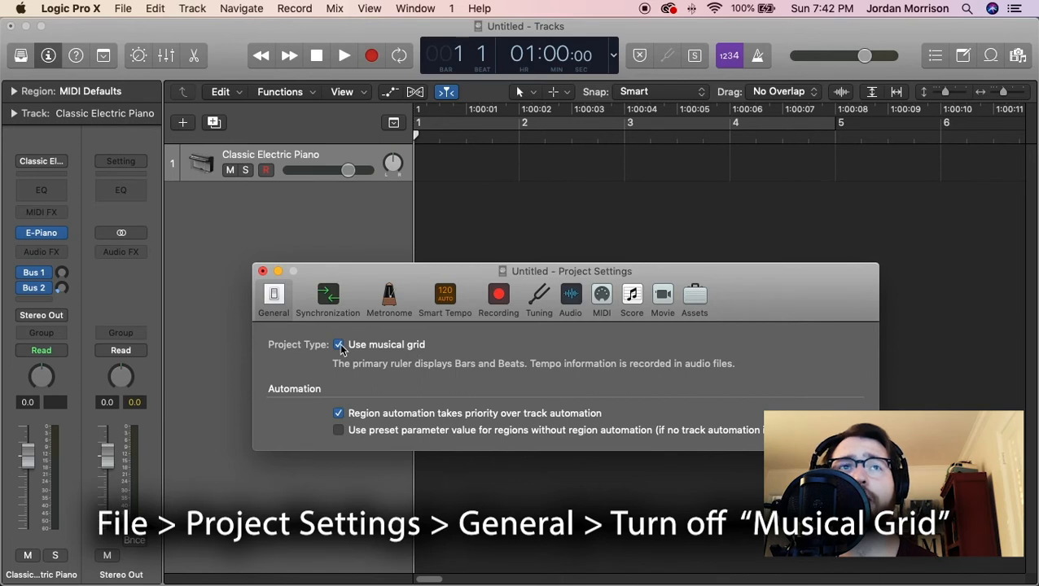
click(339, 345)
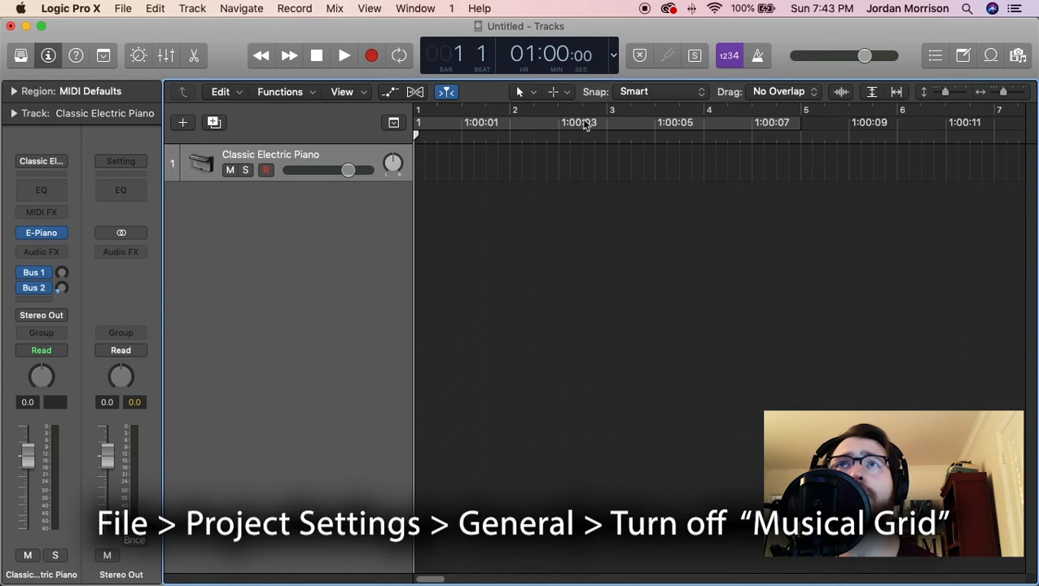
mouse_move(479, 153)
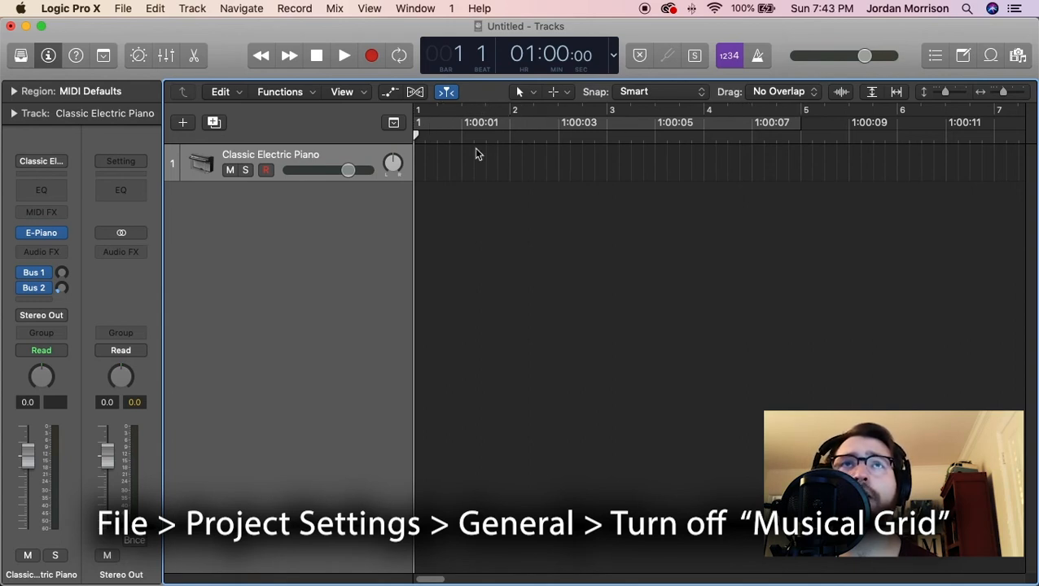
mouse_move(743, 150)
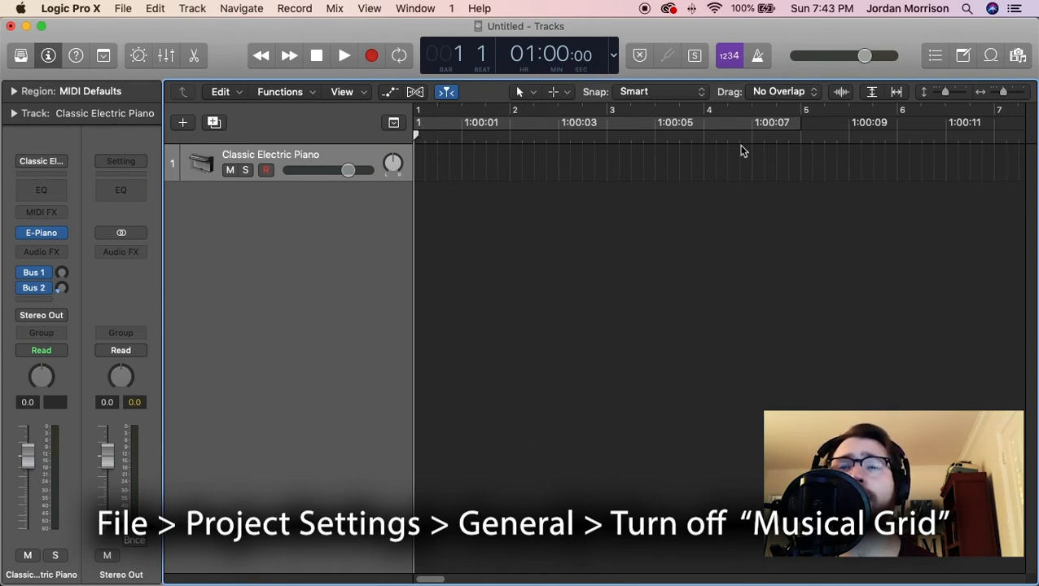